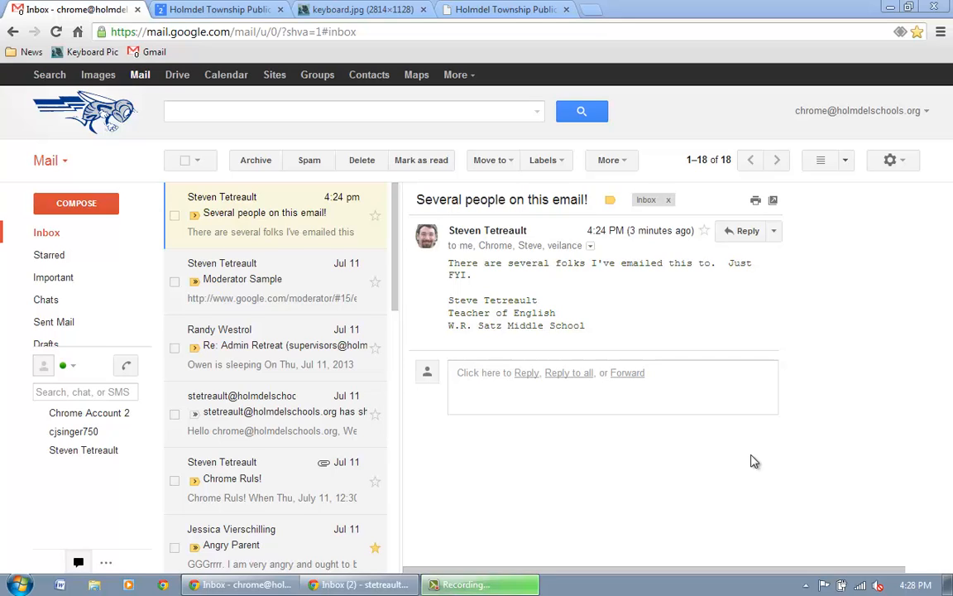
mouse_move(739, 326)
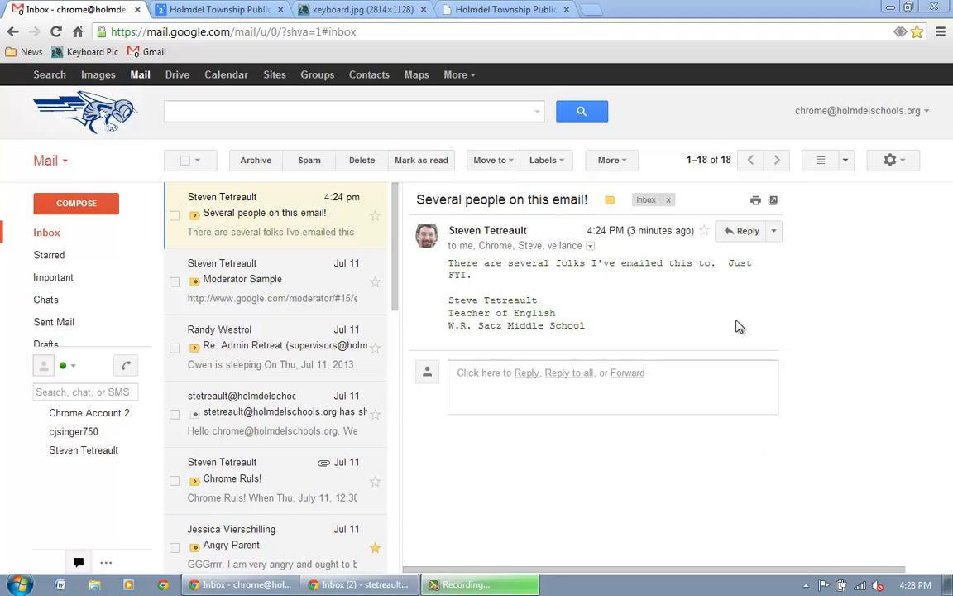
mouse_move(738, 230)
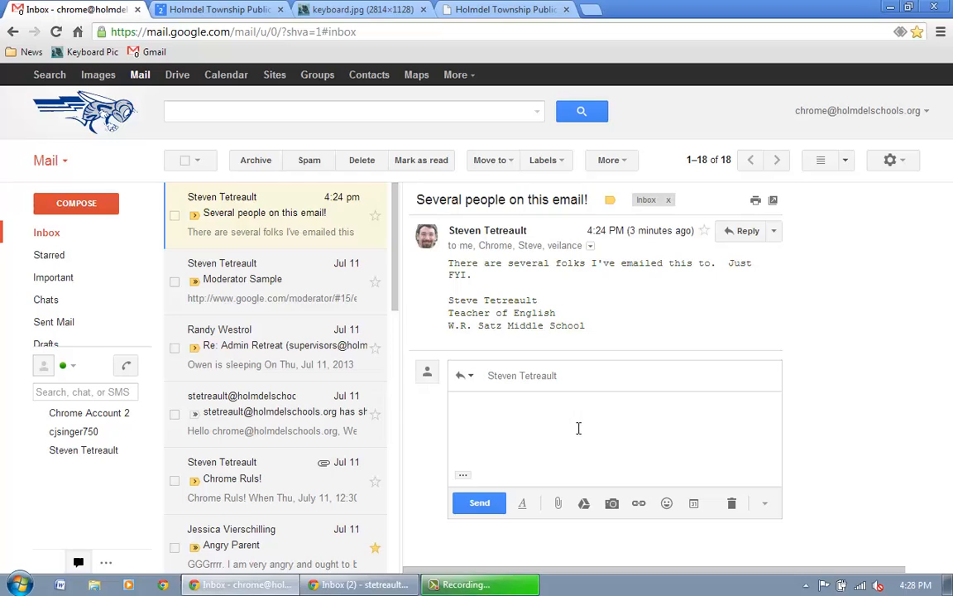
click(579, 414)
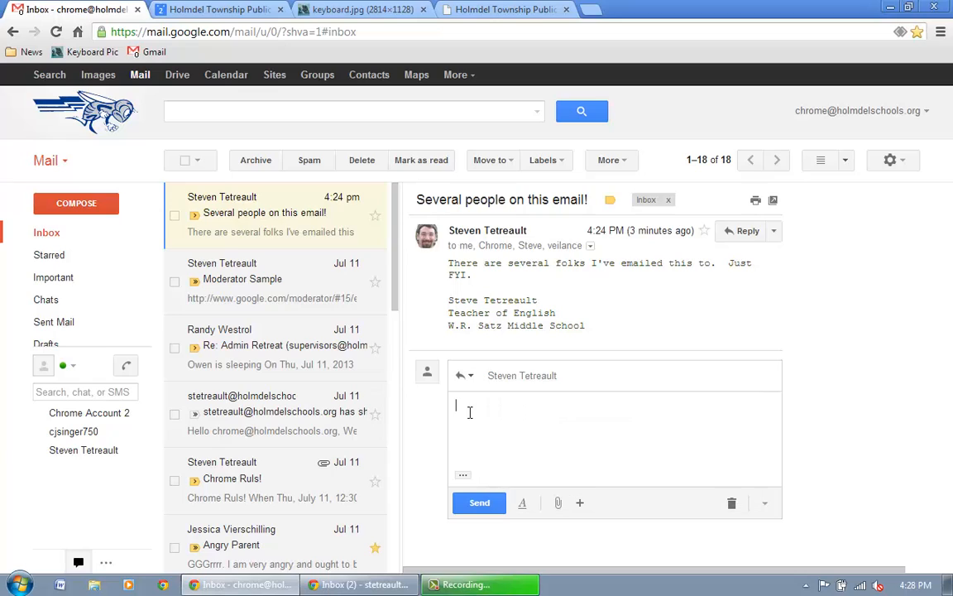
text(Thanks!)
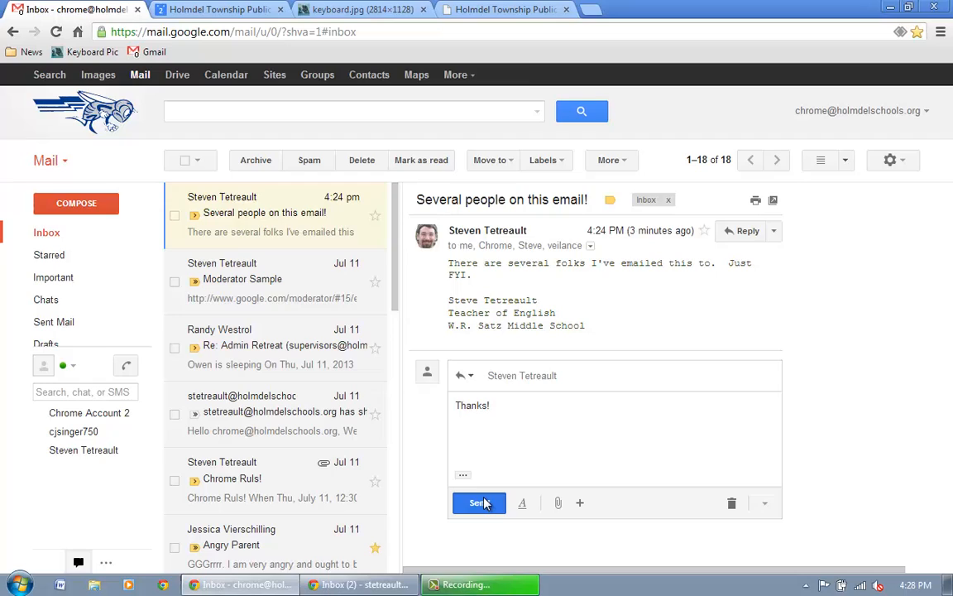
click(478, 503)
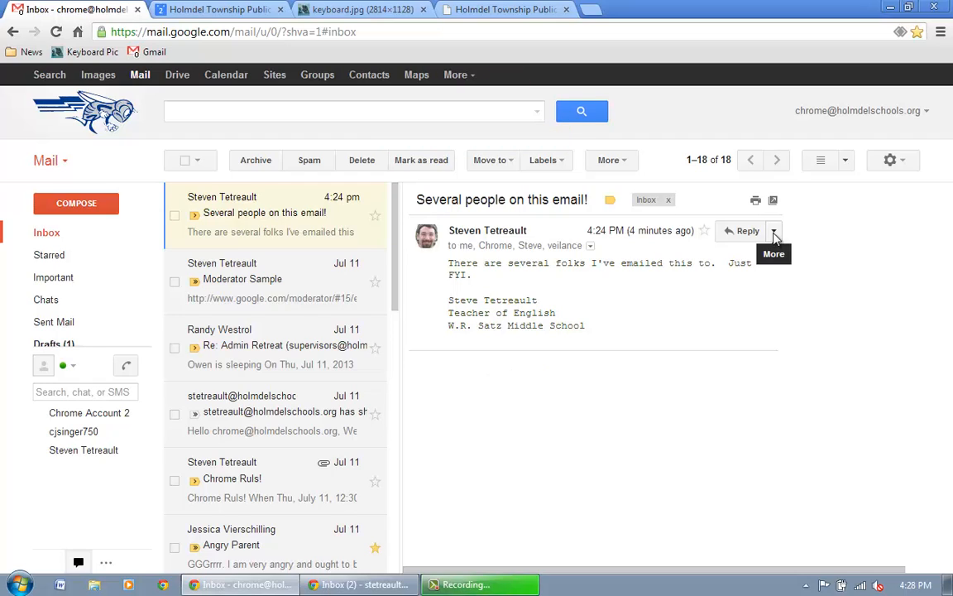
mouse_move(551, 288)
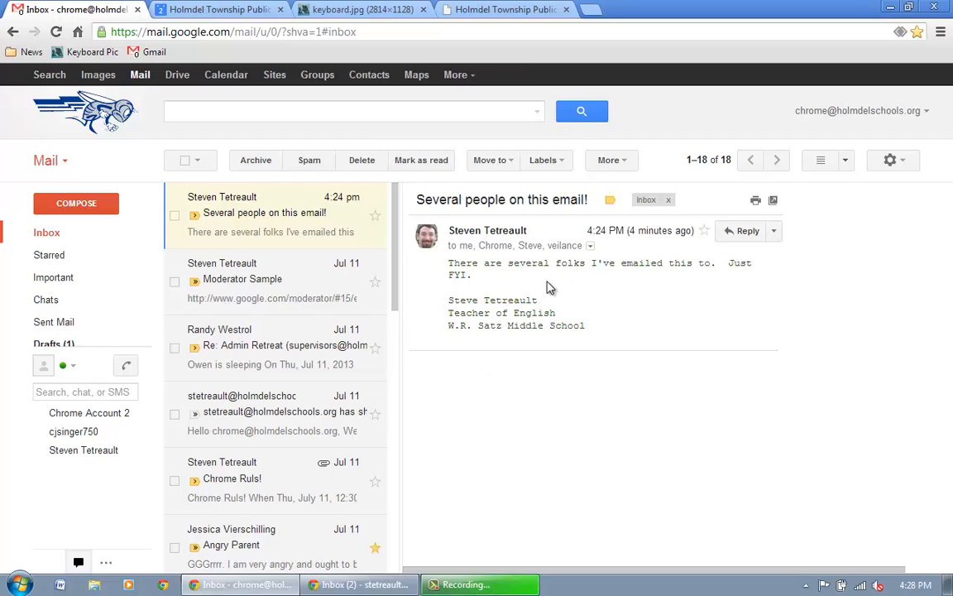
click(747, 231)
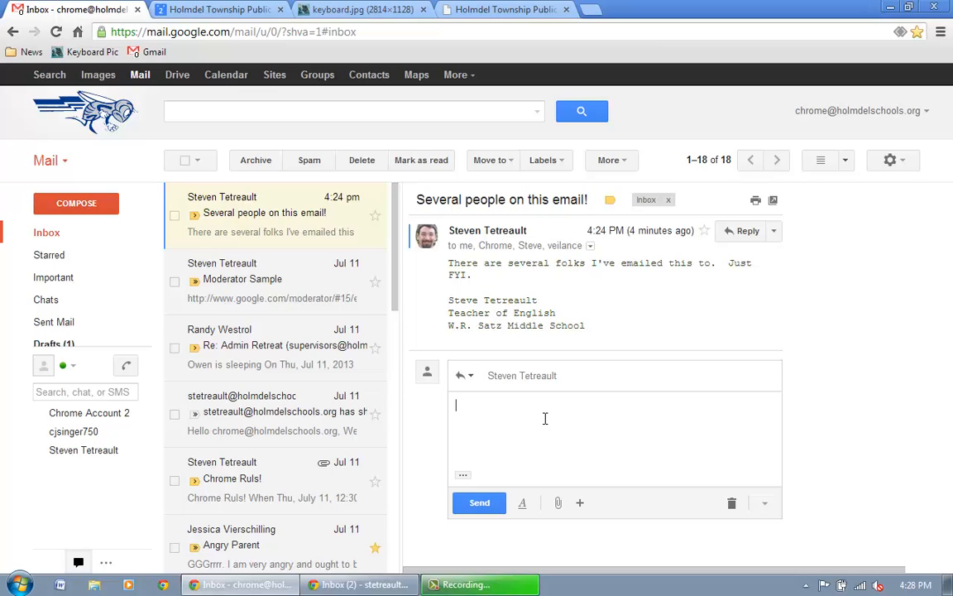
text(Thanks again!)
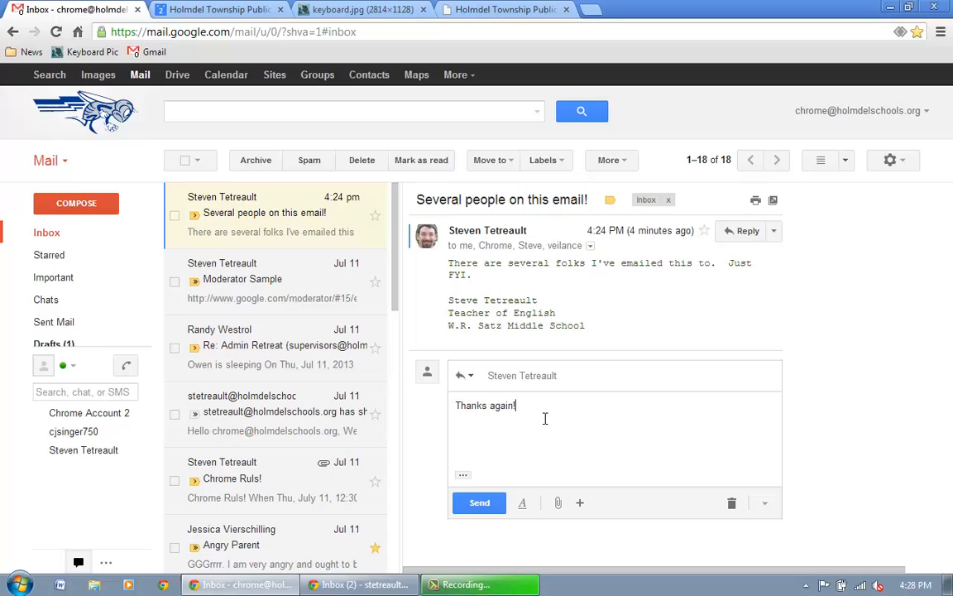
click(478, 502)
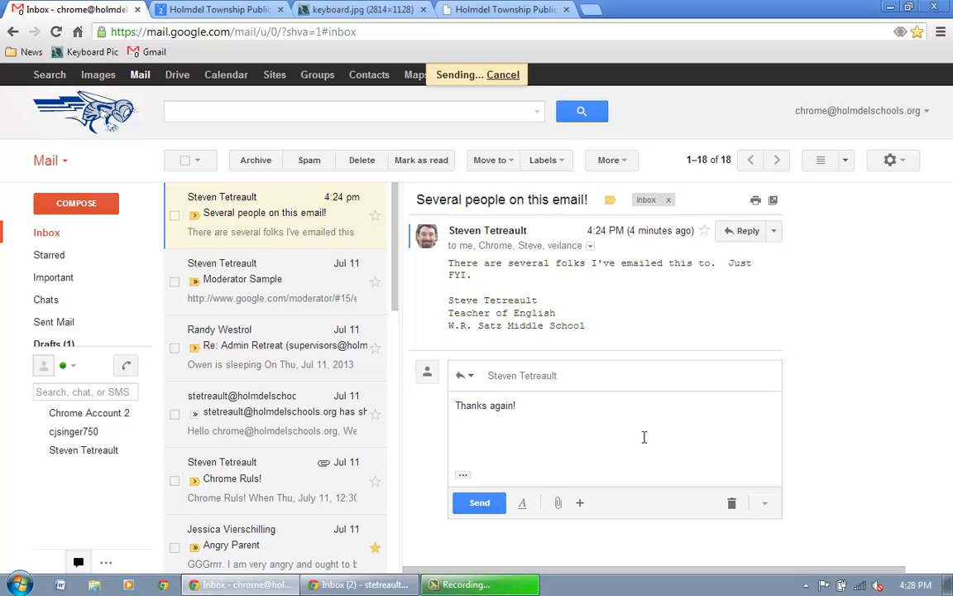
click(478, 502)
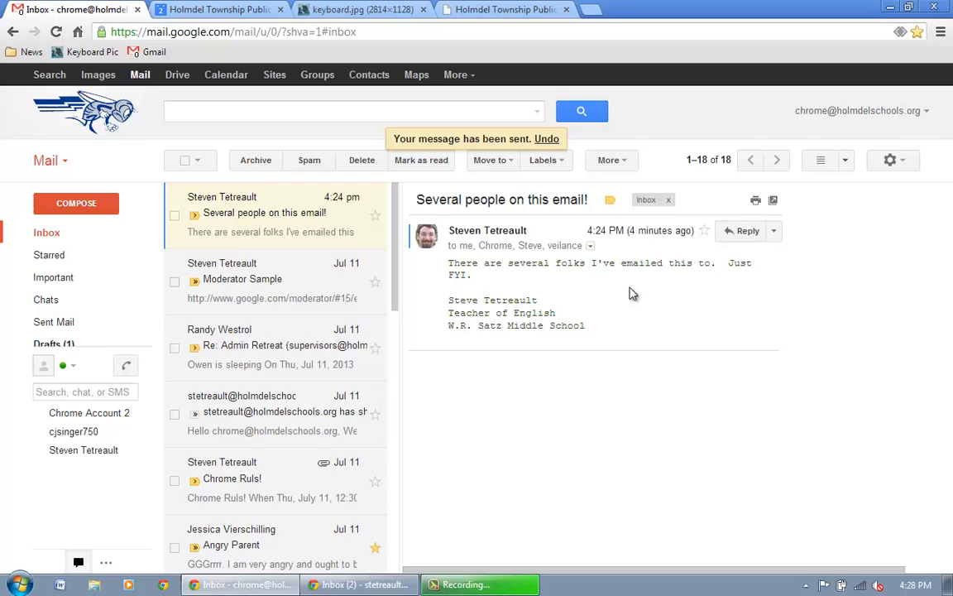
mouse_move(618, 286)
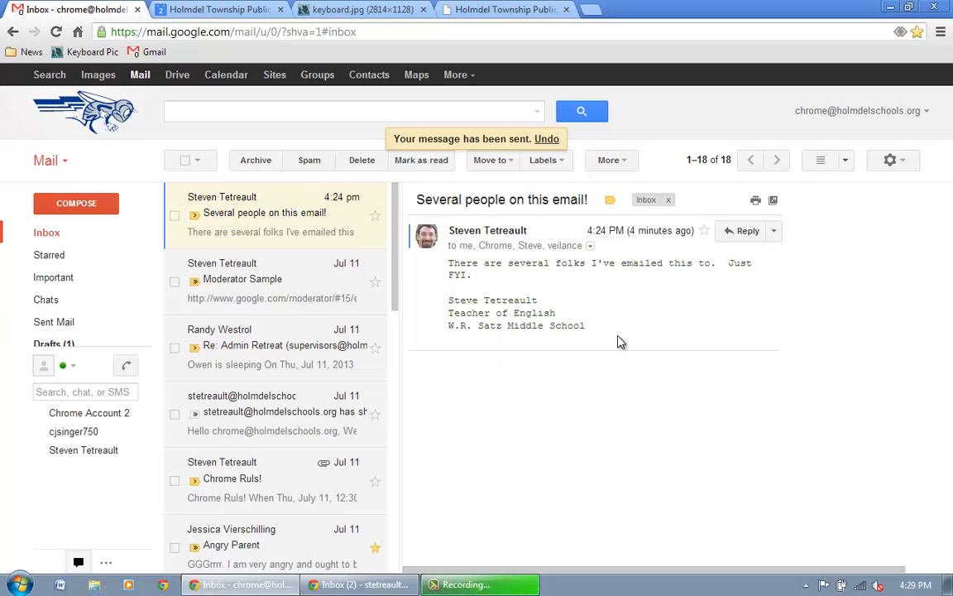
mouse_move(550, 241)
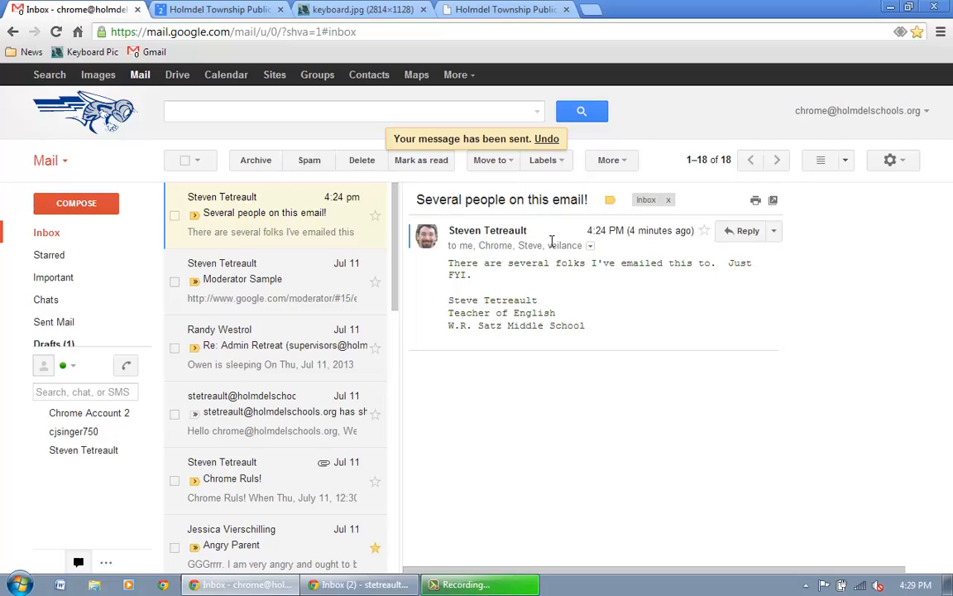
mouse_move(778, 308)
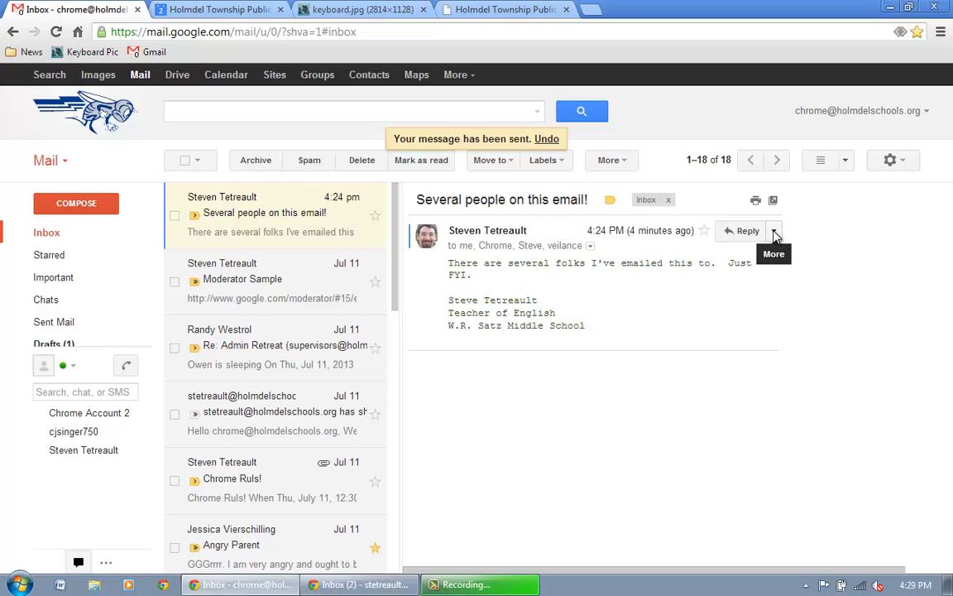
click(773, 231)
text(Thanks!)
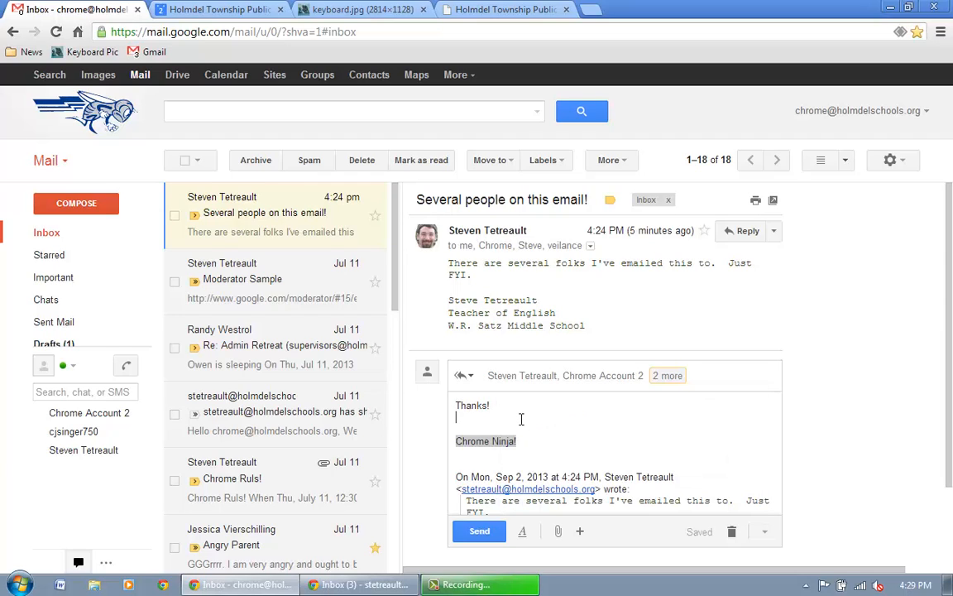
Add 'Looking forward to seeing you handsome devils soon!' below 'Thanks!' in the reply-all draft.
text(Looking for)
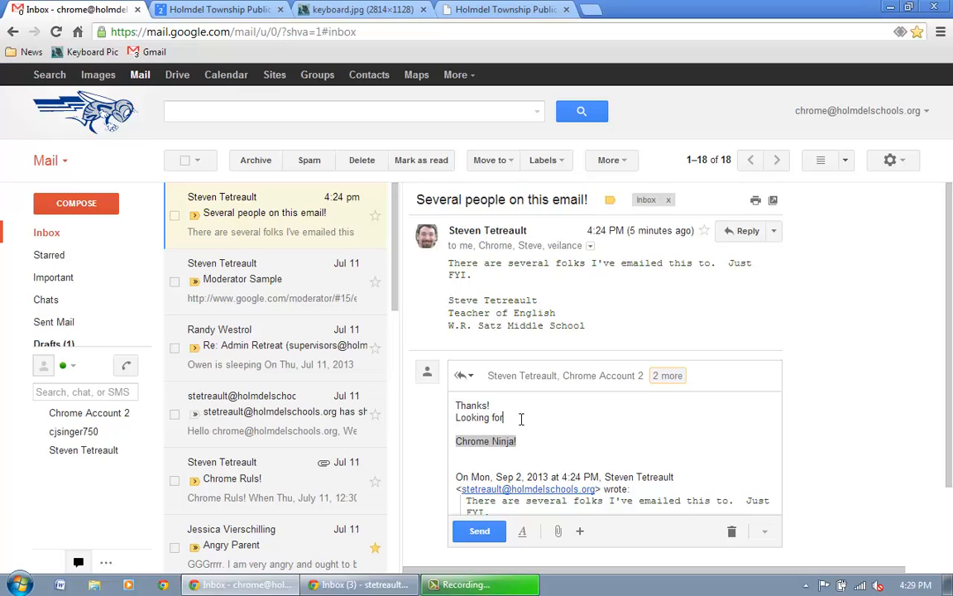
text(ward to seeing you)
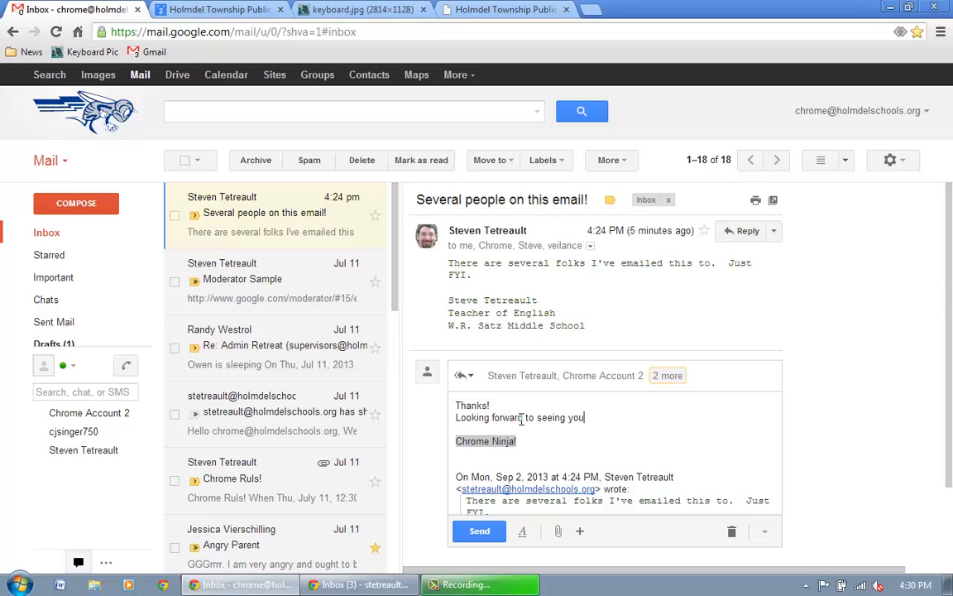
text(handsome dev)
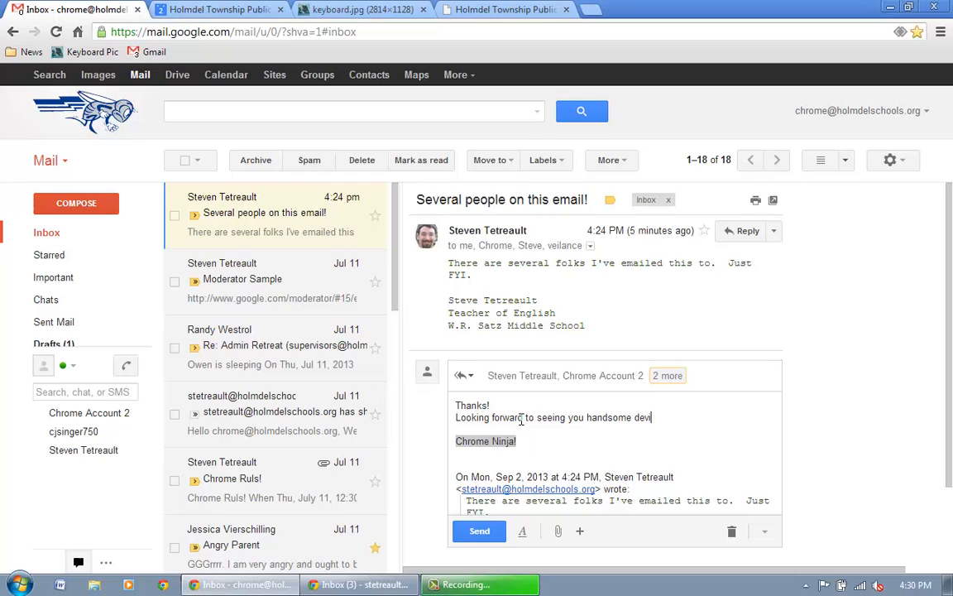
text(ils soon!)
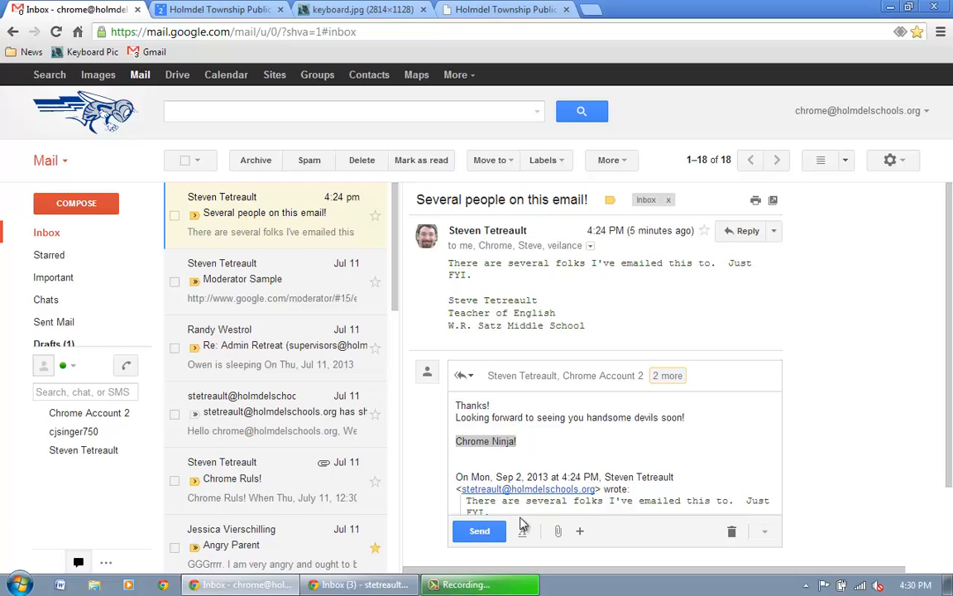